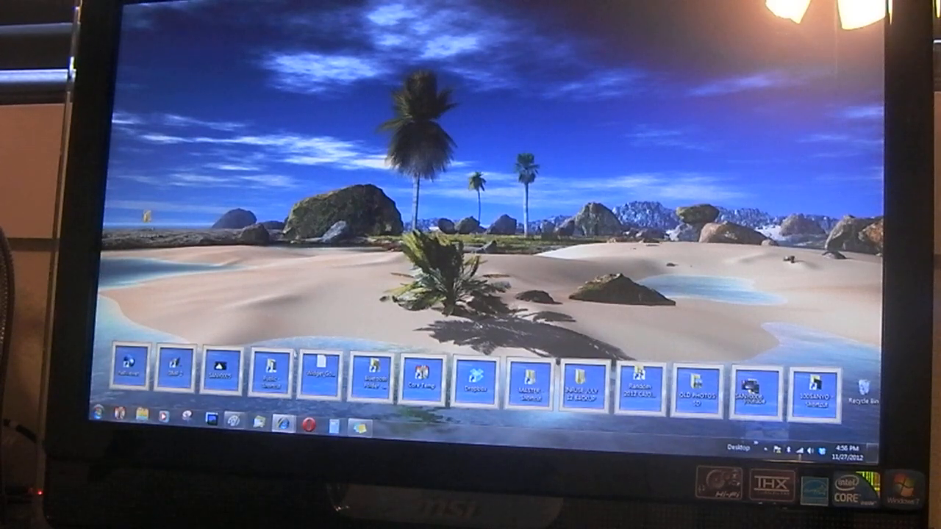
pyautogui.moveTo(312, 342)
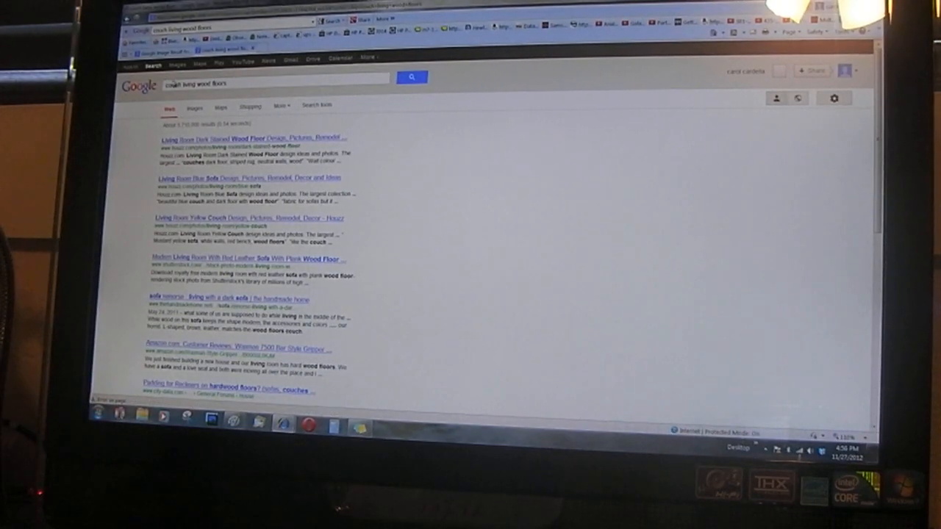
# - Switch the 'couch living wood floors' results to Images and open the white-sofa room photo
pyautogui.click(176, 107)
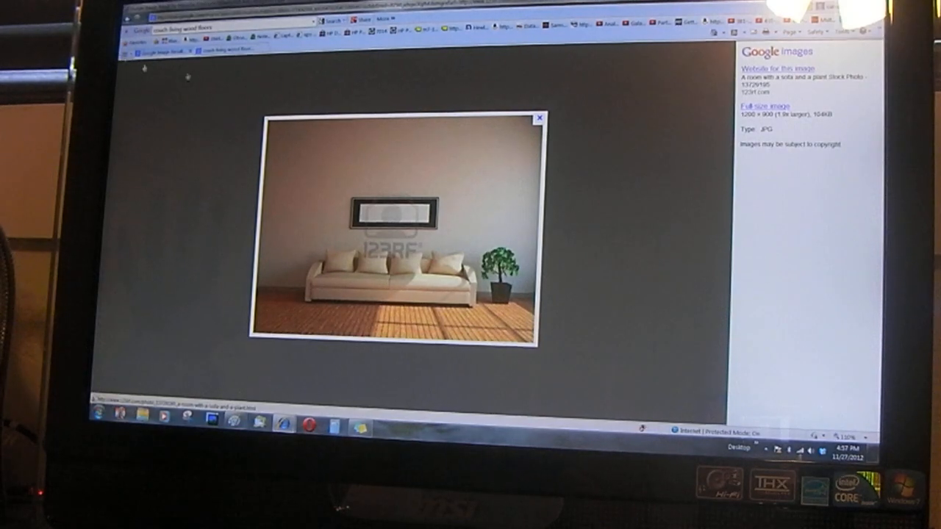
pyautogui.moveTo(668, 173)
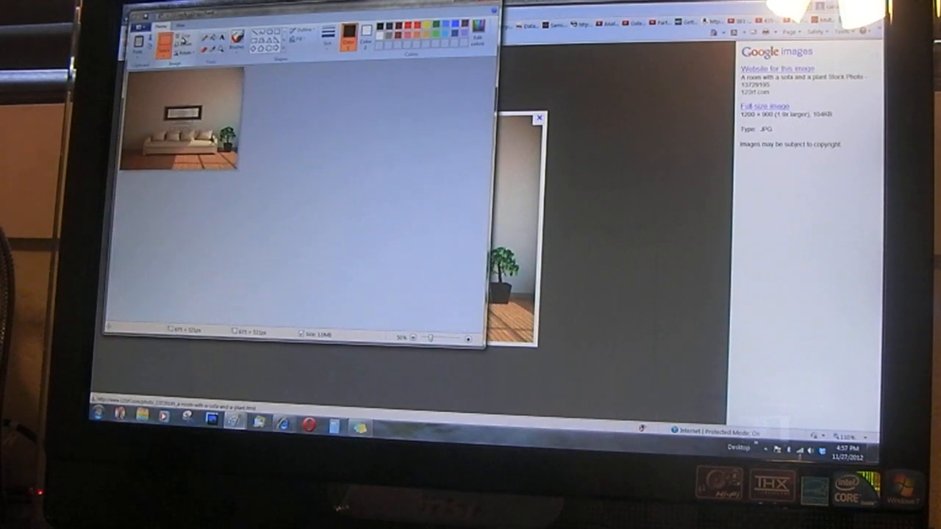
# - Resize the canvas through Image Properties to 675 × 1280 pixels
pyautogui.click(140, 37)
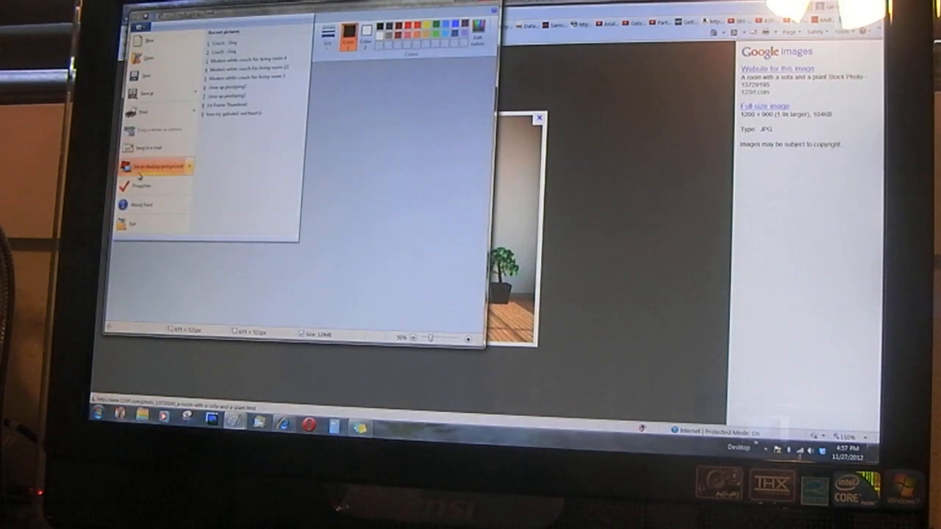
pyautogui.click(136, 185)
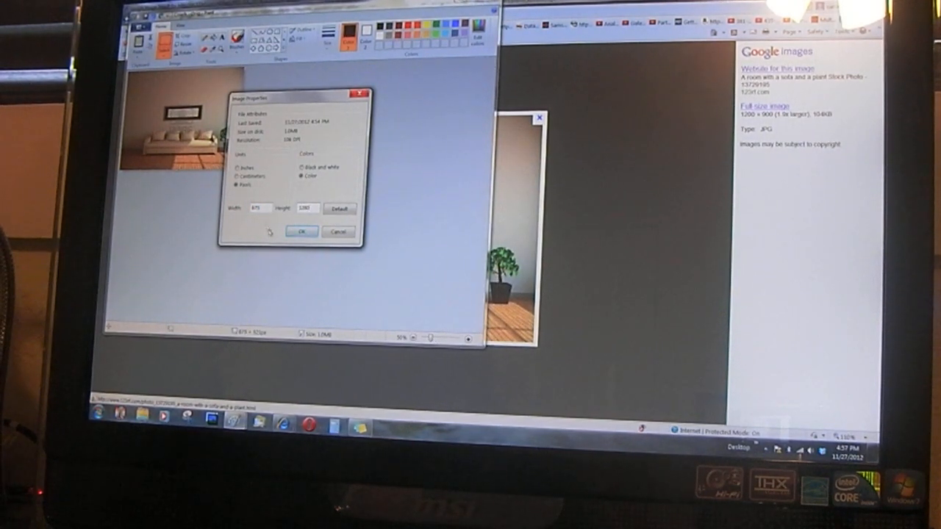
pyautogui.click(301, 232)
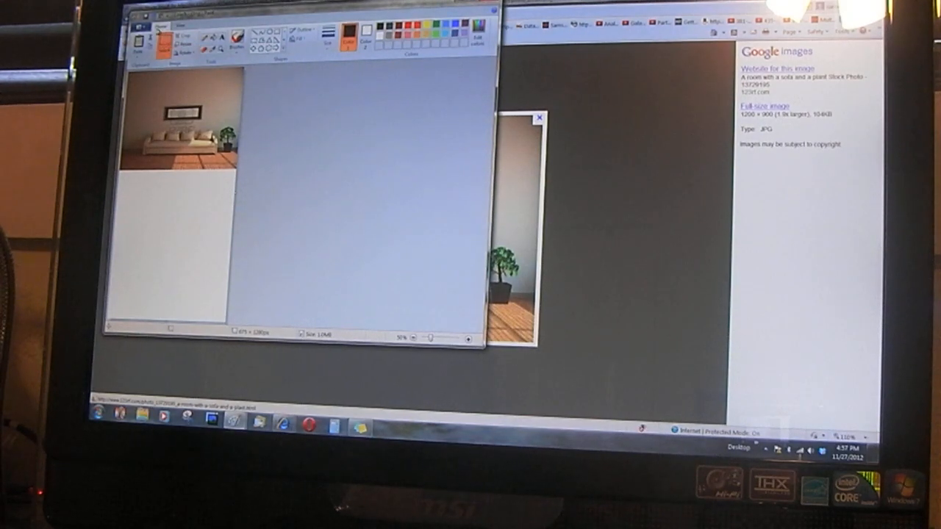
# - Stretch the pasted couch photo to fill the 675×1280 canvas, then begin saving
pyautogui.click(140, 27)
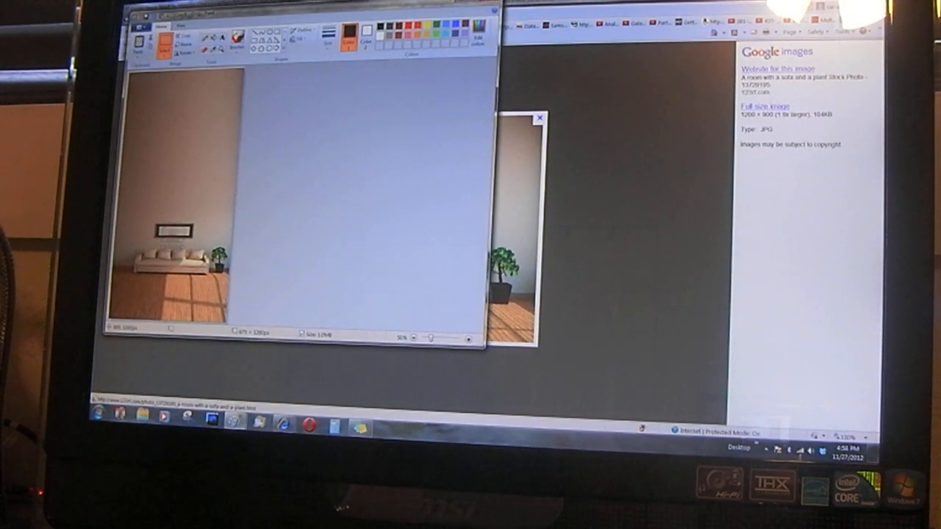
pyautogui.click(140, 27)
pyautogui.write('Couch - 1')
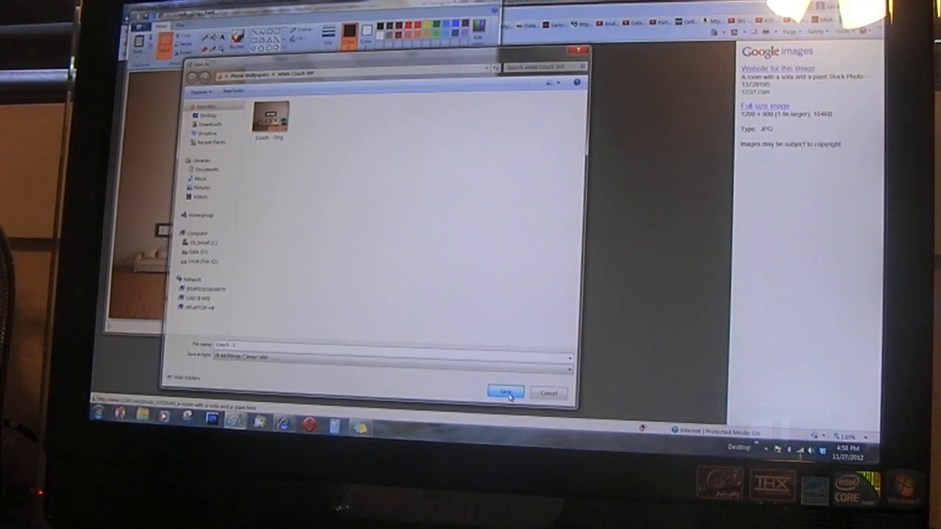
# - Save the wallpaper as 'Couch - 1' in Phone Wallpapers > White Couch WP
pyautogui.click(505, 392)
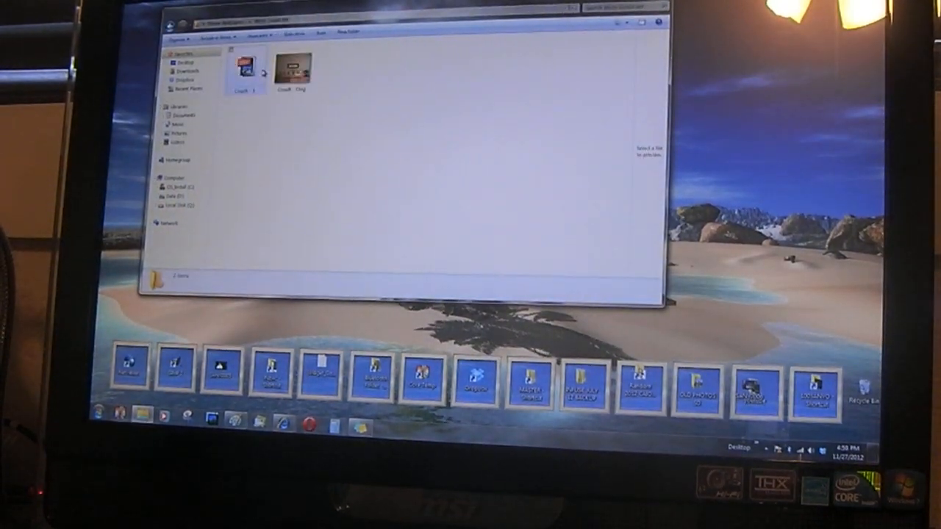
# - Send 'Couch - 1' via Bluetooth to the GT-N7100 phone
pyautogui.rightClick(242, 70)
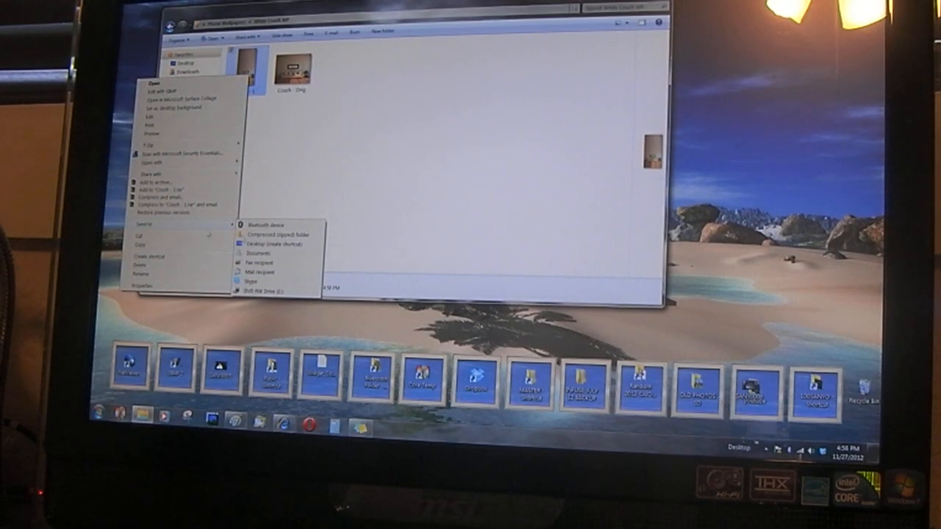
pyautogui.click(265, 225)
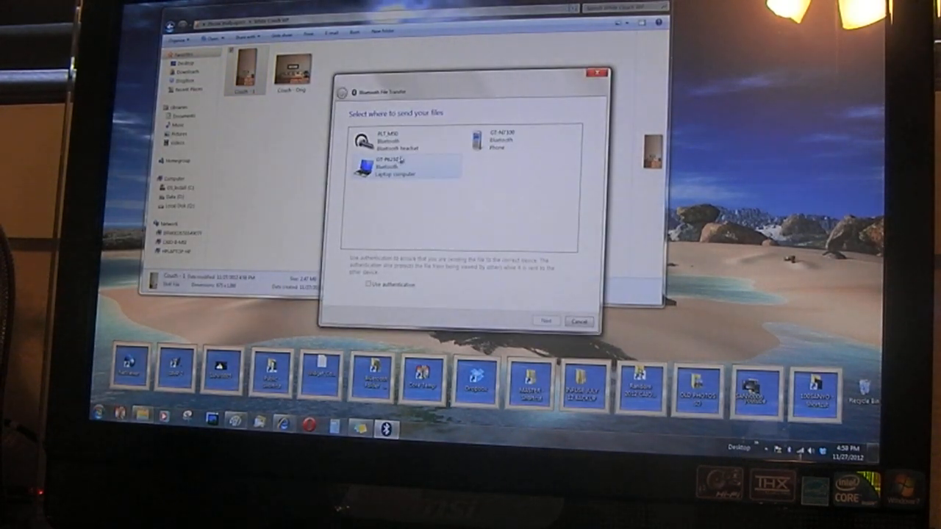
pyautogui.click(518, 140)
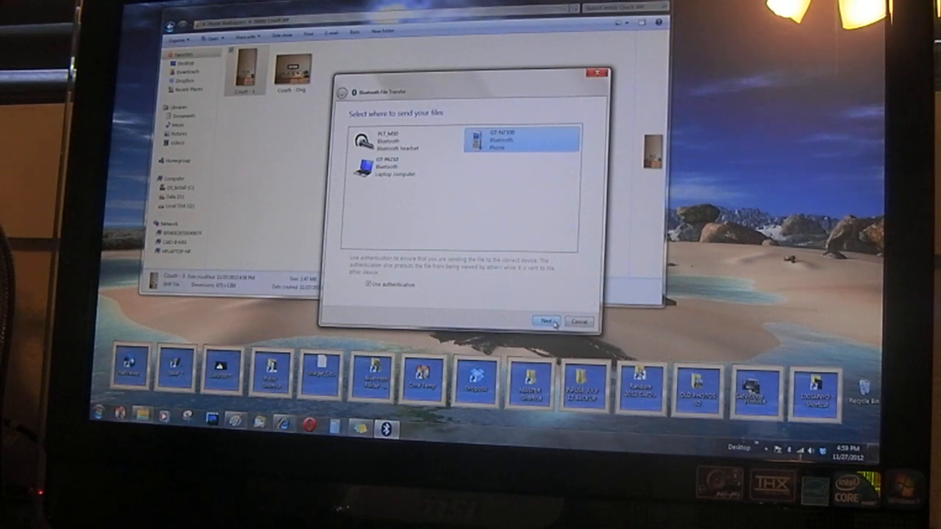
pyautogui.click(545, 322)
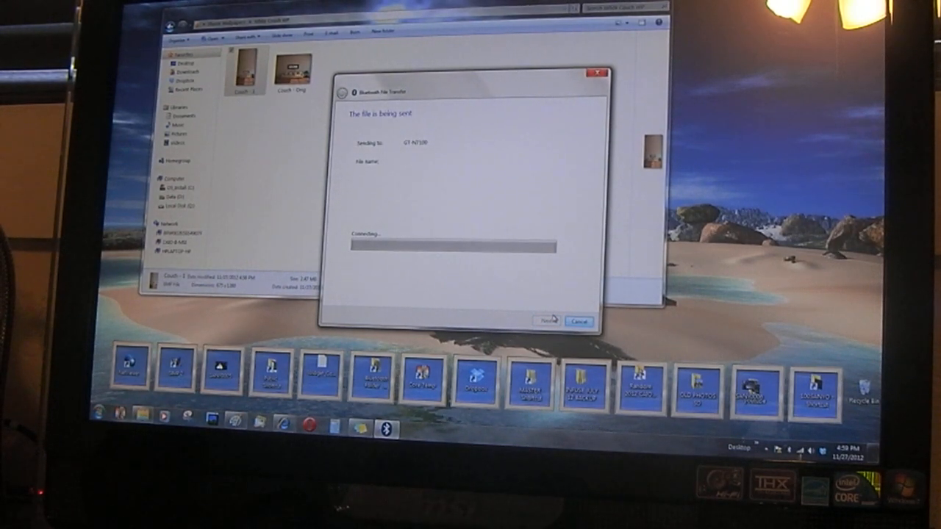